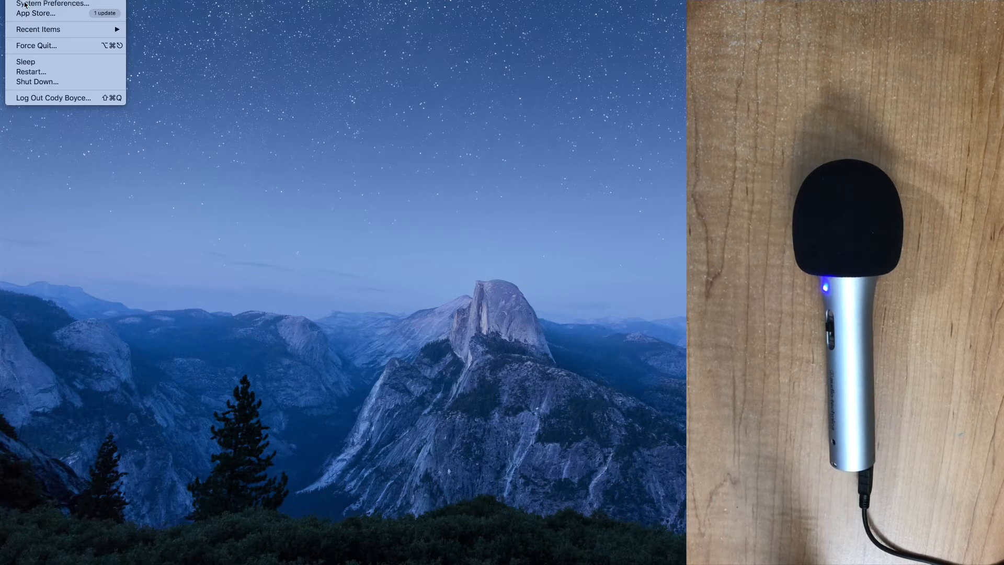
Step: Open System Preferences from the Apple menu and go to the Sound settings
{"action": "left_click", "coordinate": [53, 3]}
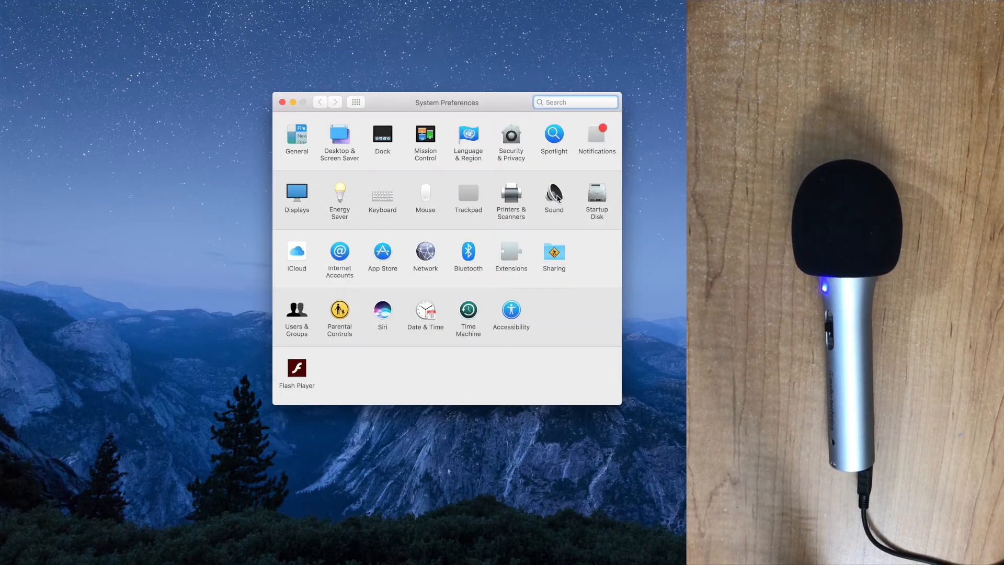
{"action": "left_click", "coordinate": [574, 102]}
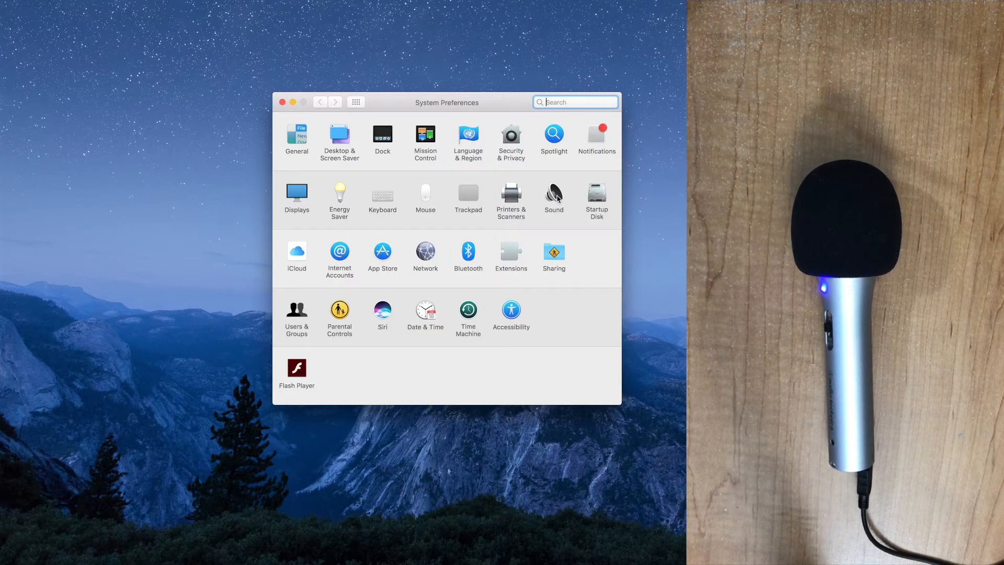
{"action": "left_click", "coordinate": [553, 195]}
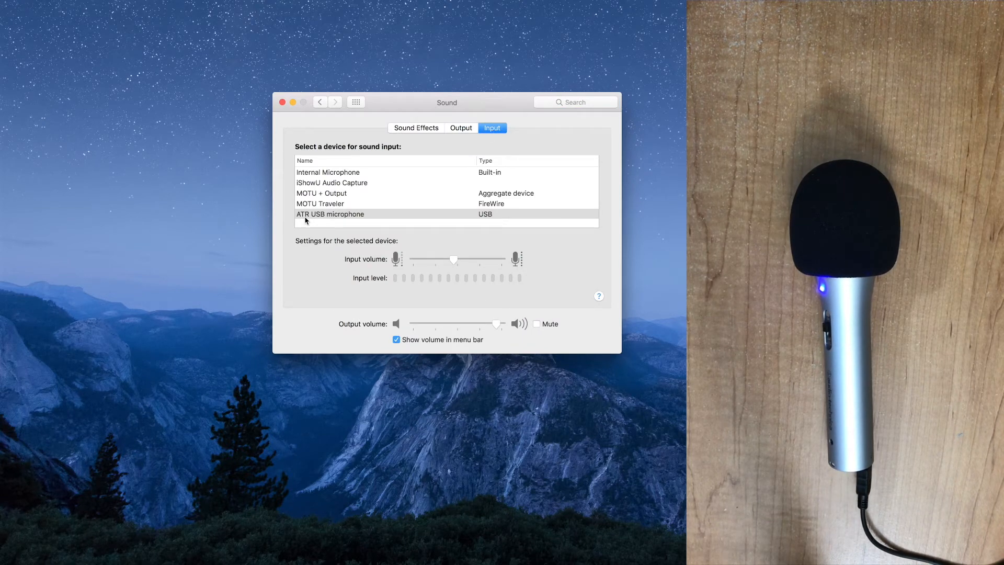
{"action": "mouse_move", "coordinate": [351, 217]}
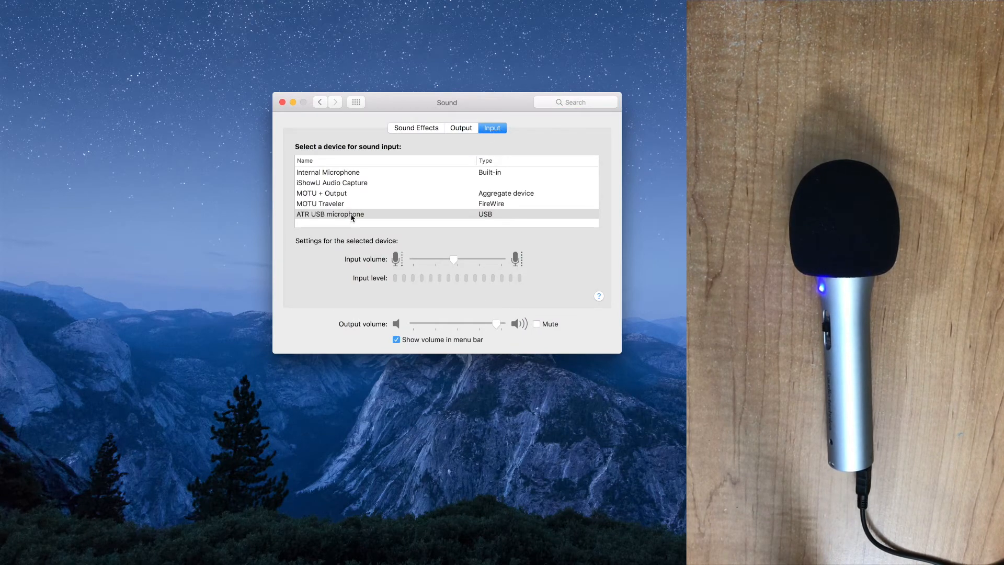
Step: Select ATR USB microphone as the Sound input device
{"action": "left_click", "coordinate": [330, 214]}
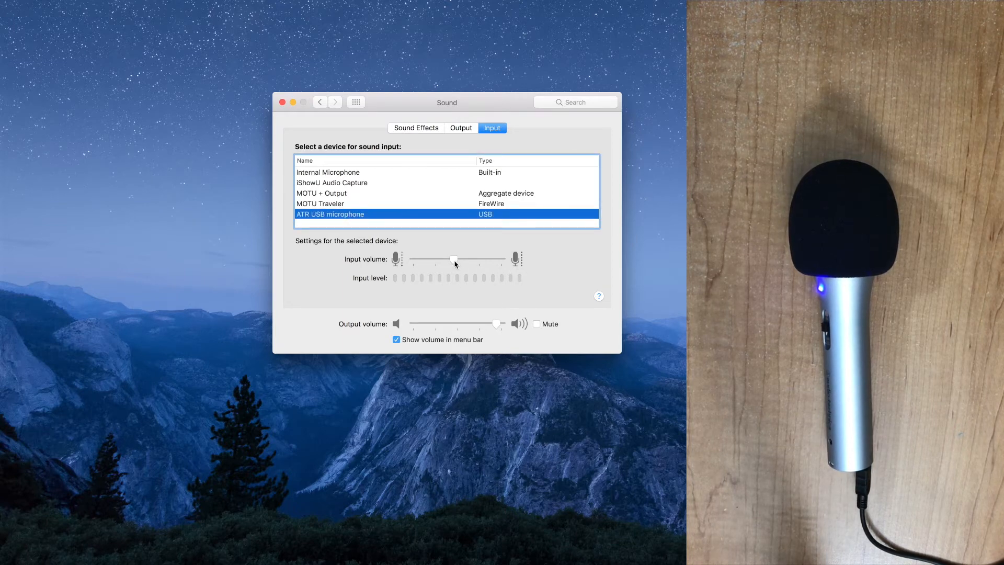
{"action": "mouse_move", "coordinate": [454, 258]}
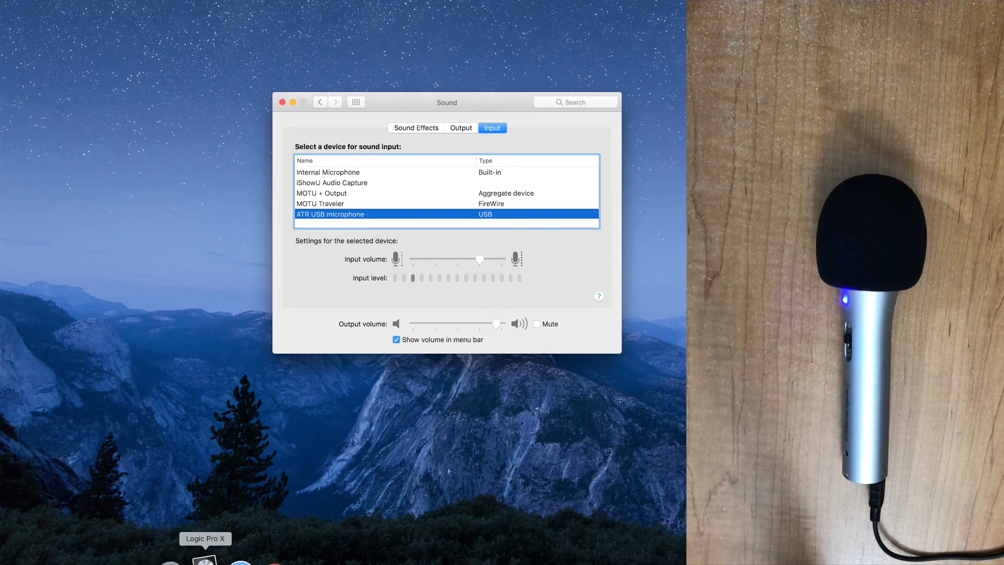
Step: Switch to Logic Pro X, open its Audio preferences, and move the window higher
{"action": "left_click", "coordinate": [205, 560]}
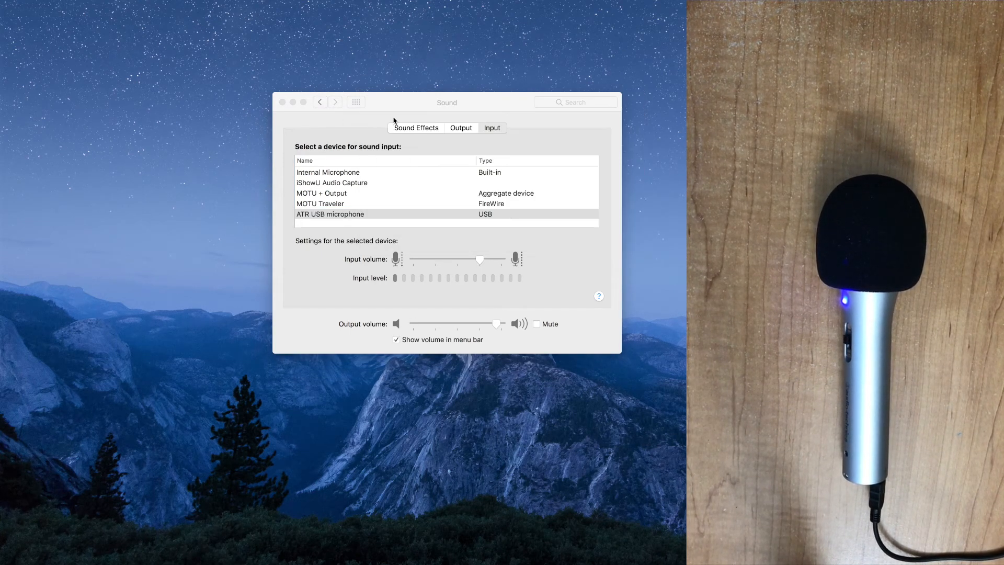
{"action": "left_click", "coordinate": [54, 3]}
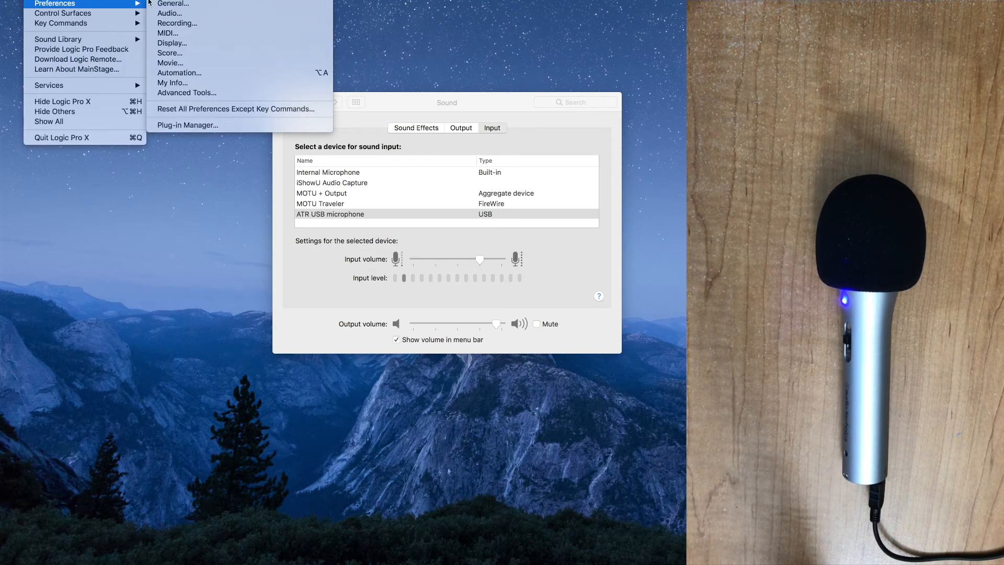
{"action": "left_click", "coordinate": [169, 13]}
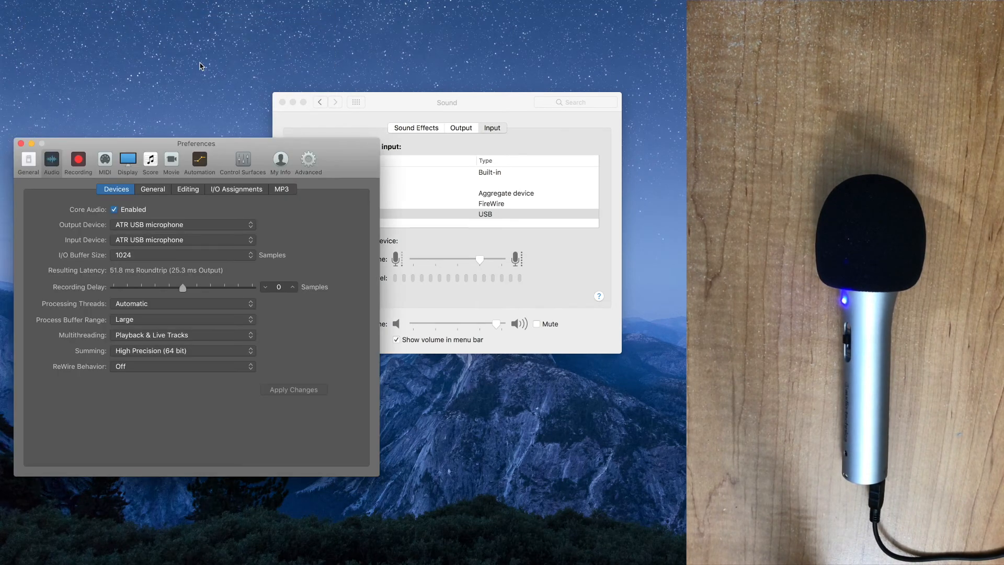
{"action": "left_click_drag", "start_coordinate": [196, 142], "coordinate": [200, 69]}
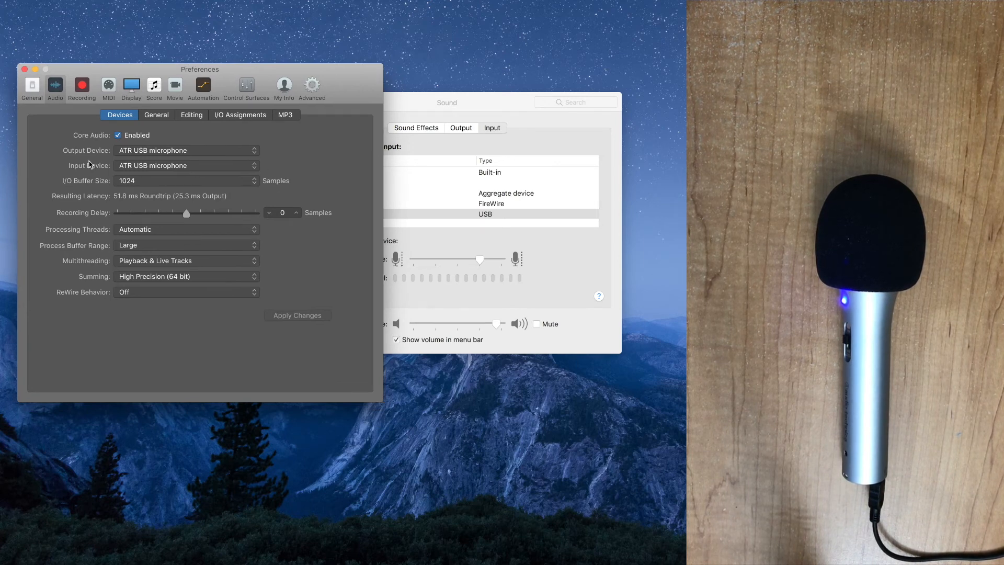
Step: Keep ATR USB microphone as input, set Built-in Output as output, and apply
{"action": "left_click", "coordinate": [186, 165]}
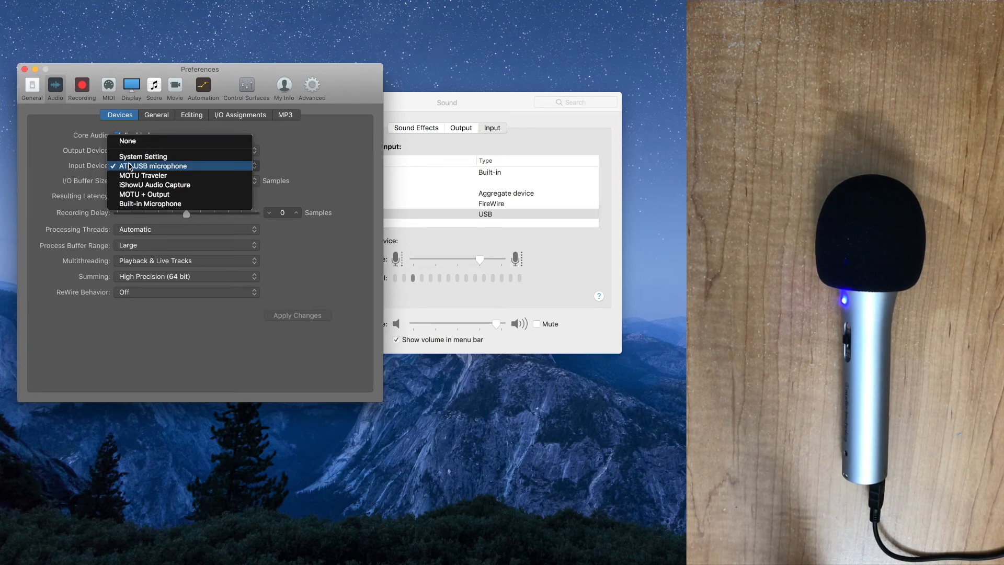
{"action": "left_click", "coordinate": [153, 166]}
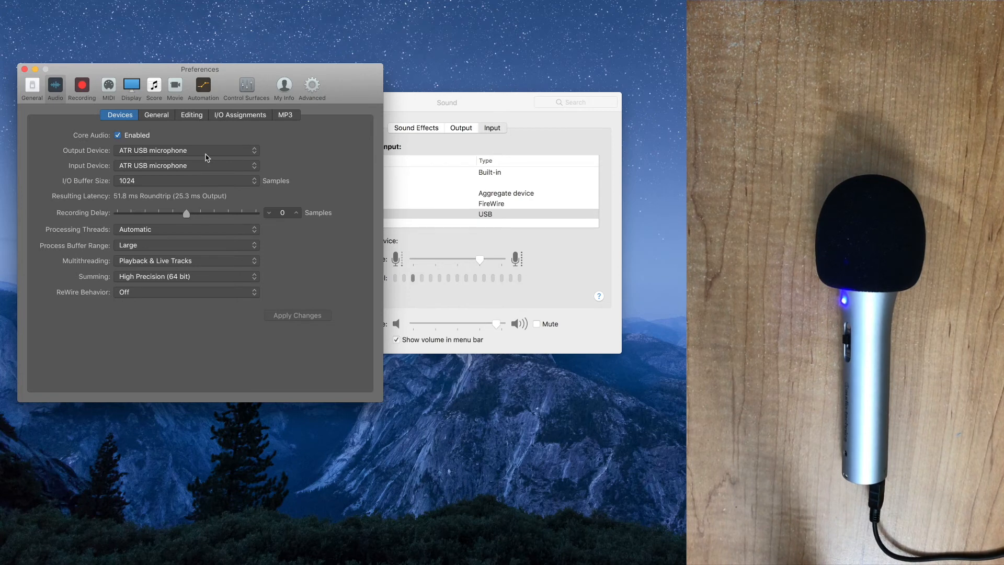
{"action": "mouse_move", "coordinate": [162, 159]}
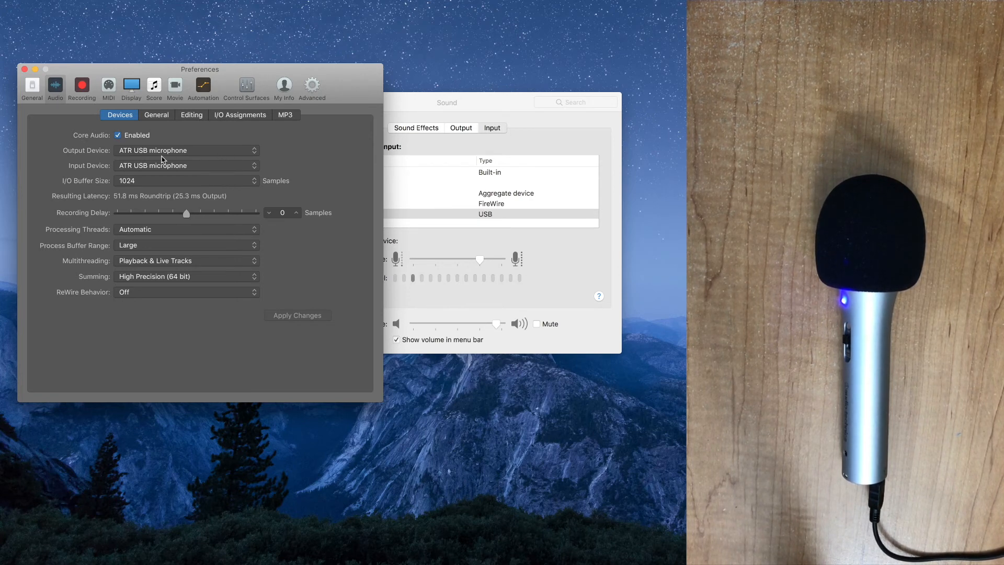
{"action": "mouse_move", "coordinate": [153, 154]}
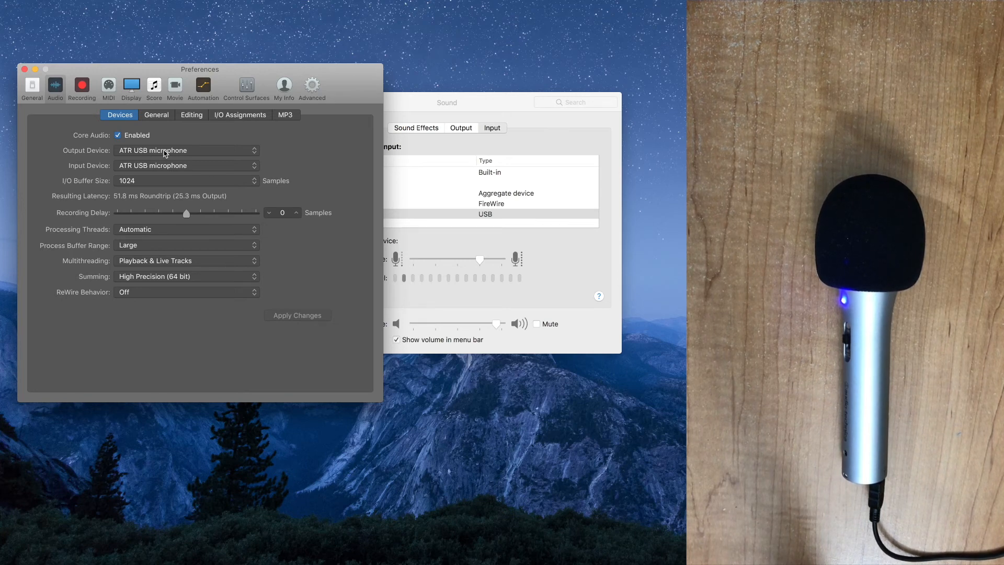
{"action": "left_click", "coordinate": [185, 150]}
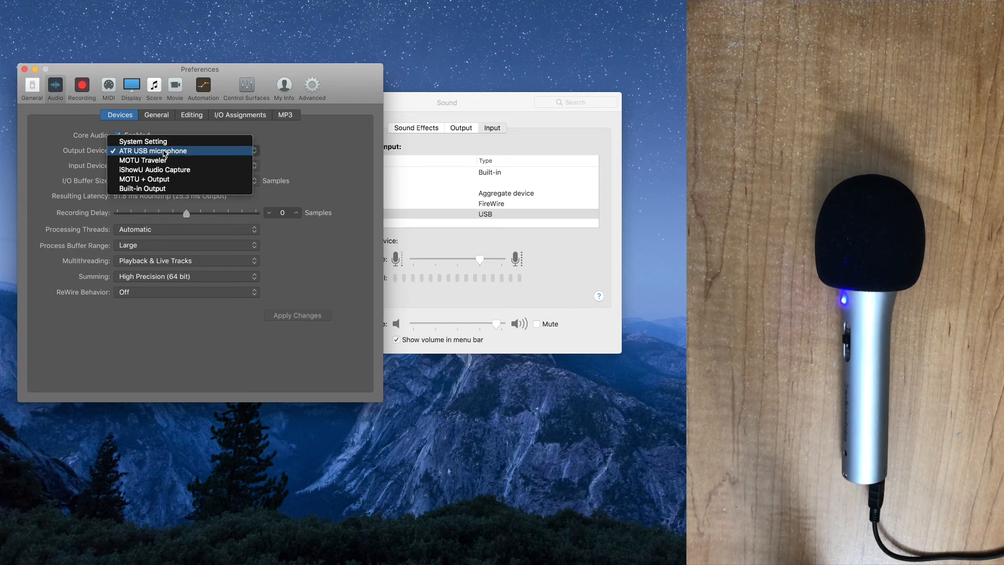
{"action": "mouse_move", "coordinate": [201, 188]}
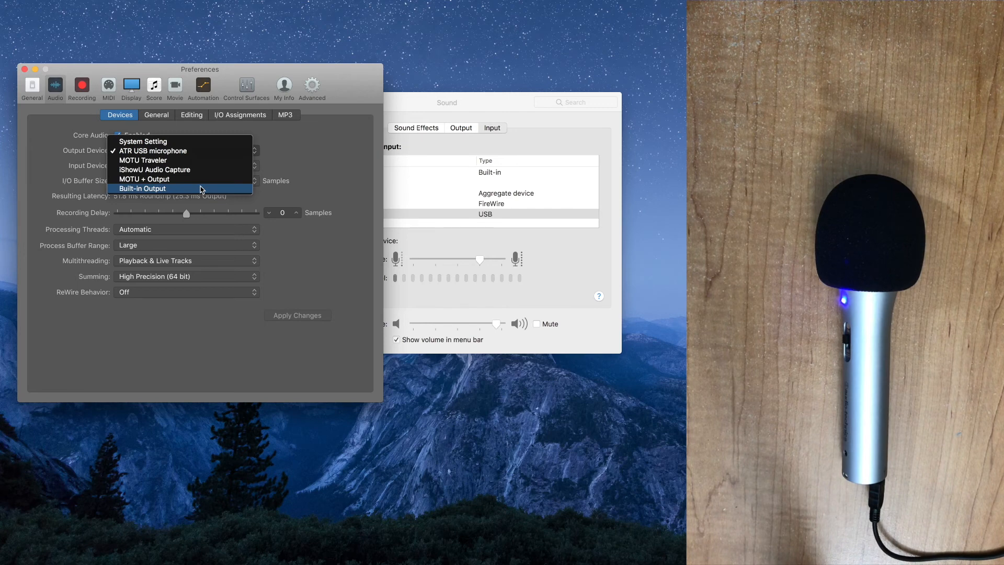
{"action": "left_click", "coordinate": [142, 188]}
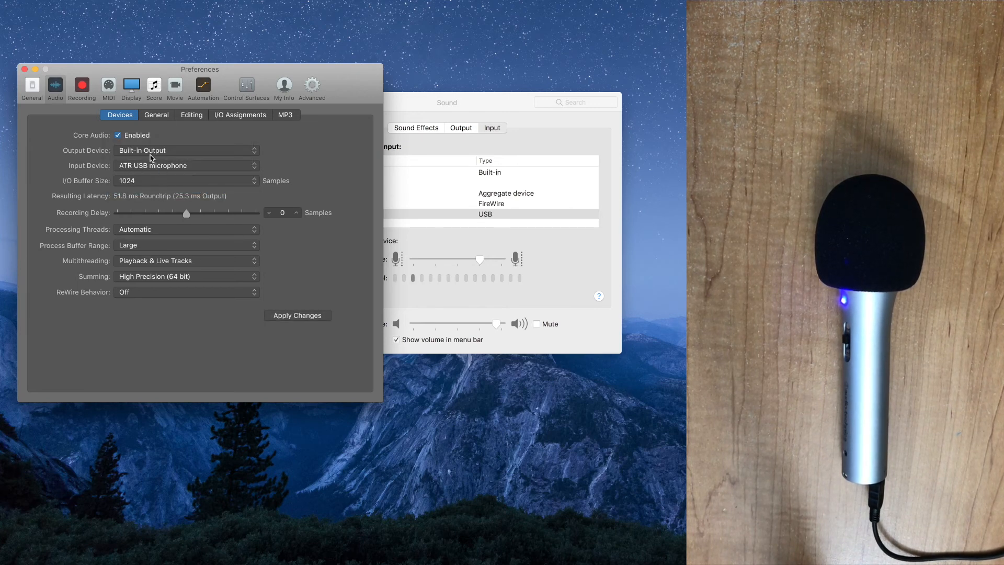
{"action": "mouse_move", "coordinate": [304, 155]}
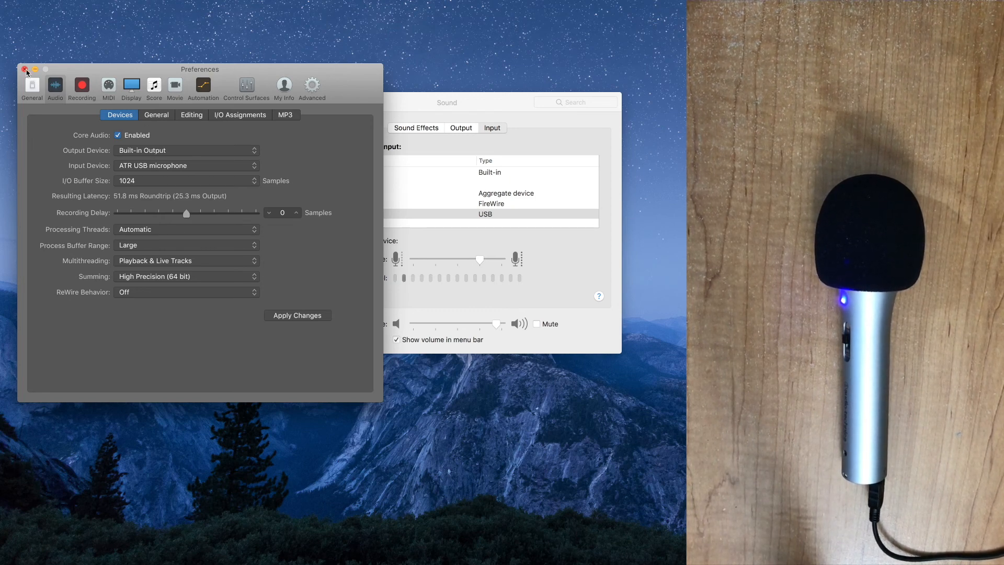
{"action": "left_click", "coordinate": [296, 315]}
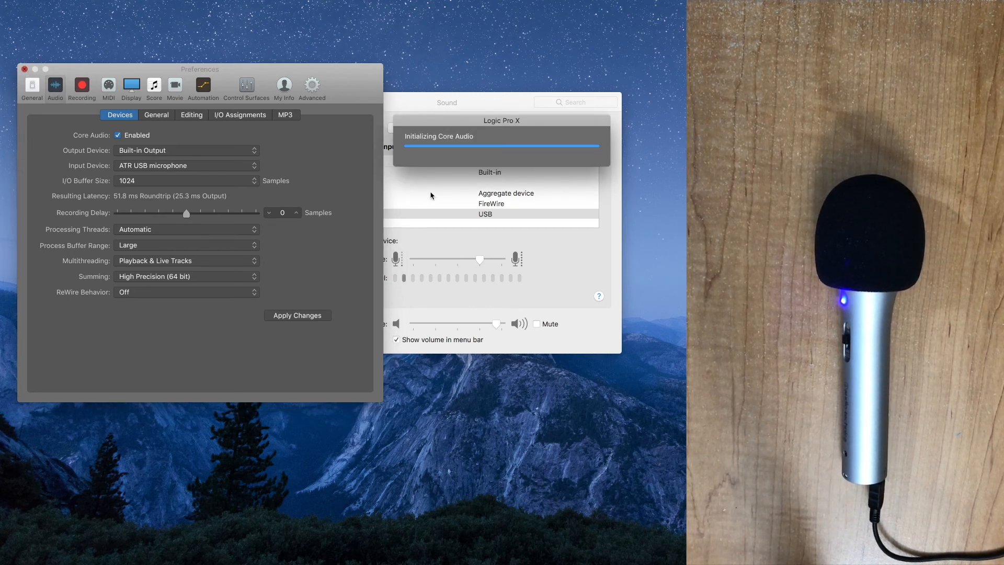